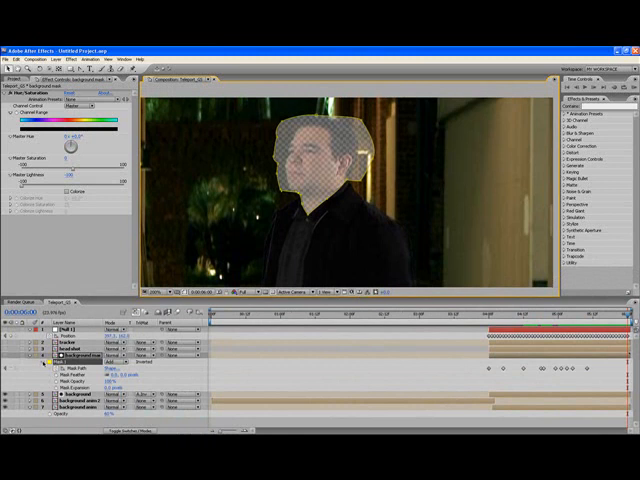
Subtract a mask around the man's head so the head area becomes transparent.
click(32, 344)
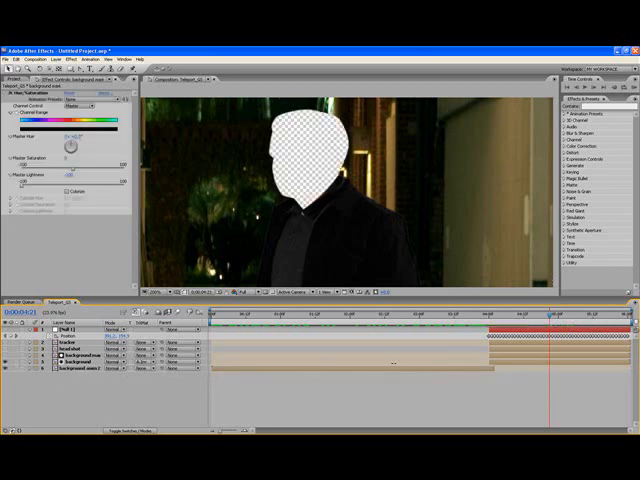
Reveal the unmasked footage again and scrub to a later frame to review the clip.
drag(544, 316, 490, 316)
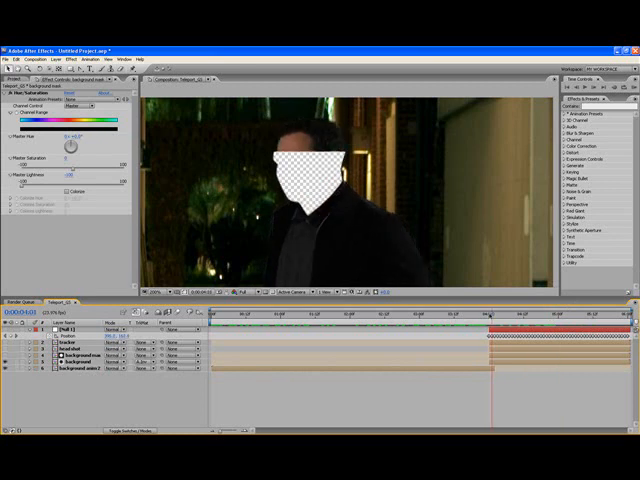
click(490, 316)
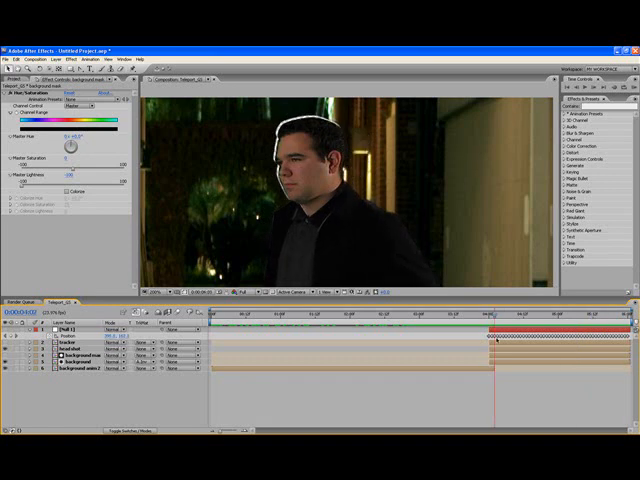
click(494, 320)
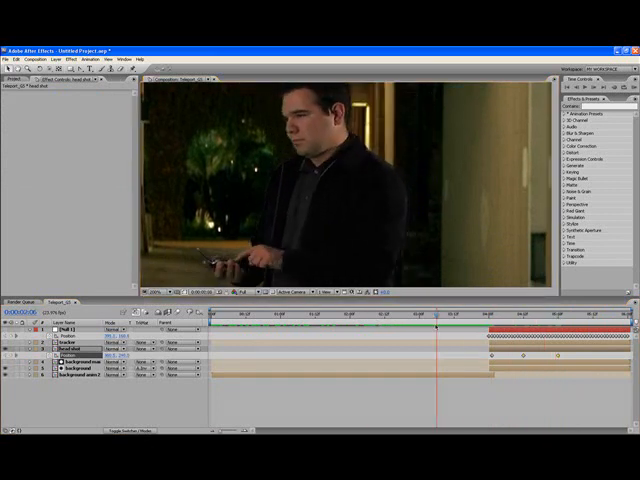
click(400, 312)
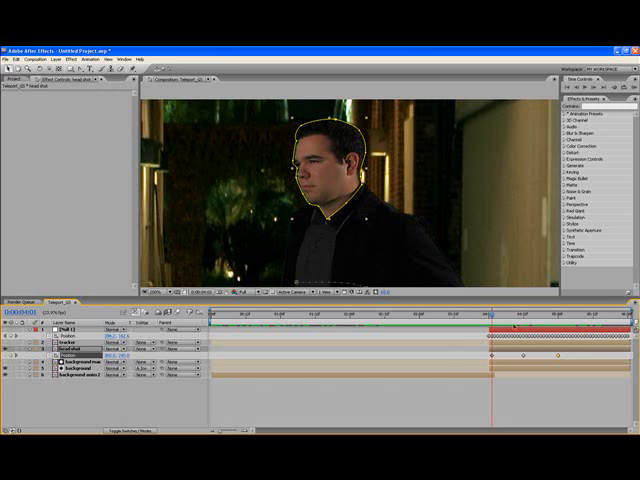
drag(512, 316, 538, 316)
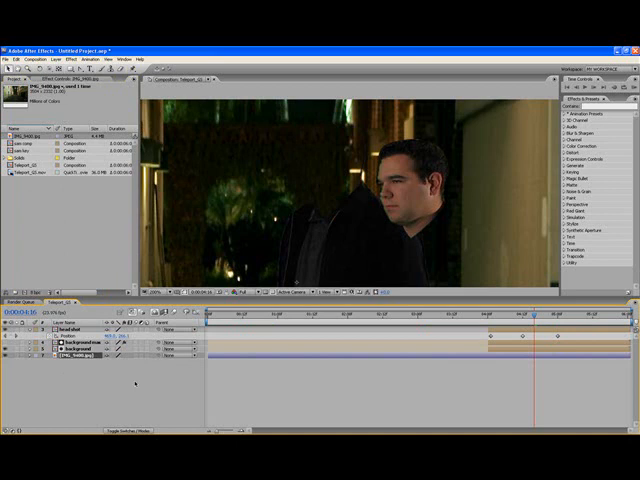
Show the Project panel listing the imported footage and compositions.
click(500, 318)
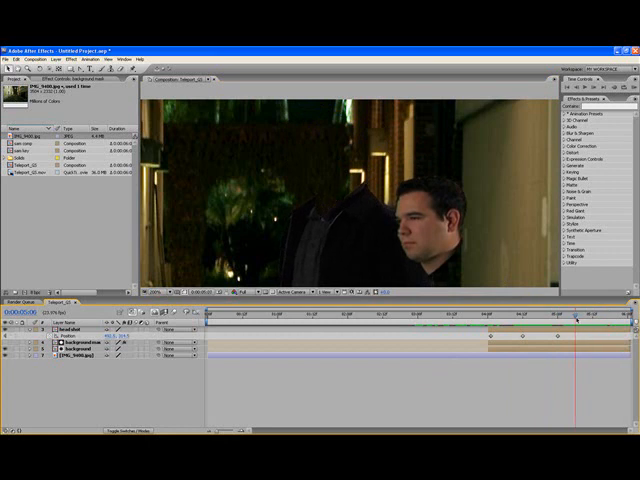
Bring up the New layer submenu over the timeline of the headless-man composition.
click(596, 322)
text(MAIN BG)
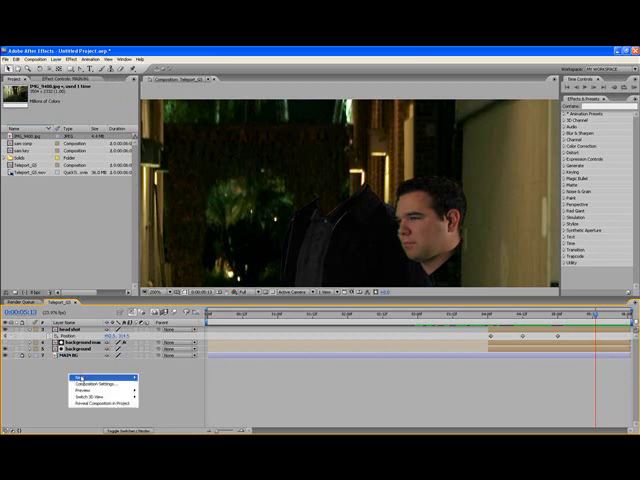
Add a new red solid layer to the composition for the neck stump.
click(82, 380)
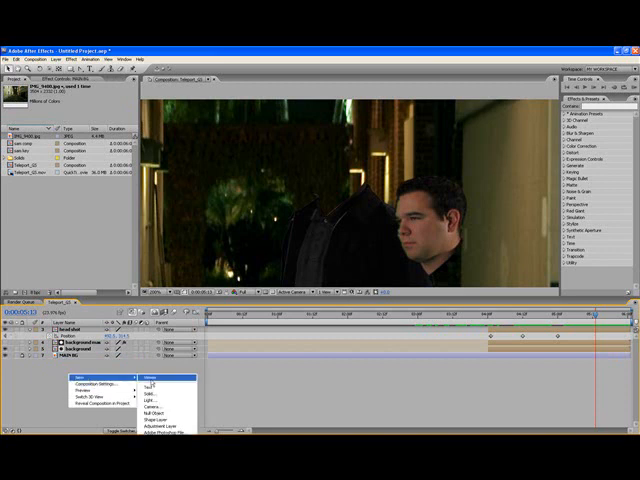
click(156, 388)
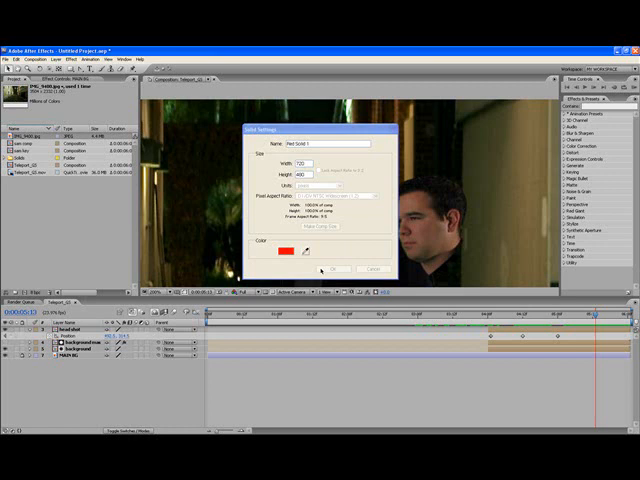
click(340, 268)
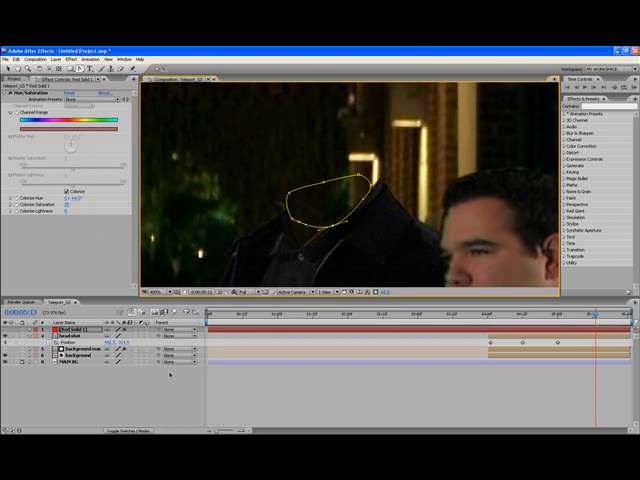
mouse_move(168, 374)
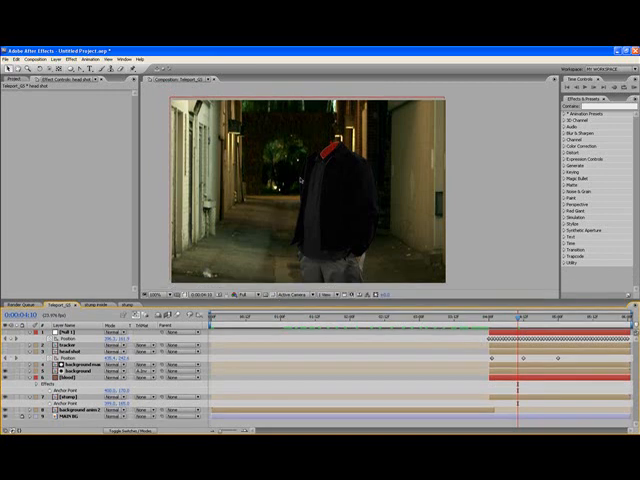
Position the masked red solid so the stump sits on the headless man's neck.
click(76, 372)
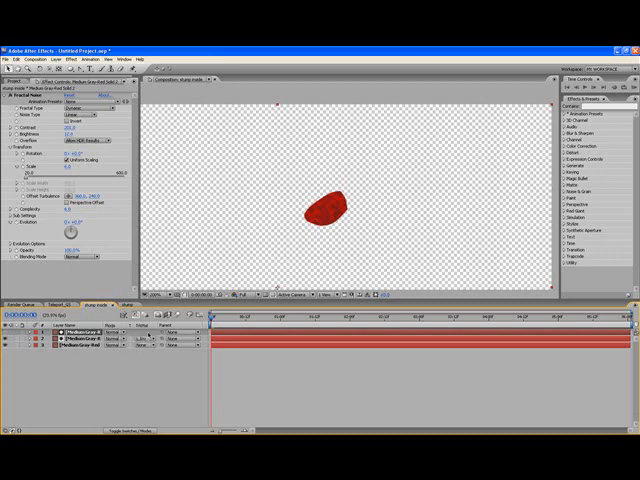
Bring up the Track Matte options for the stump solid to use the fractal noise layer.
click(148, 336)
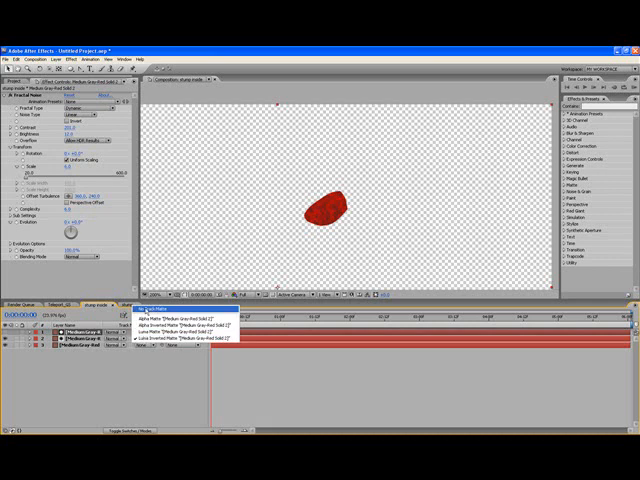